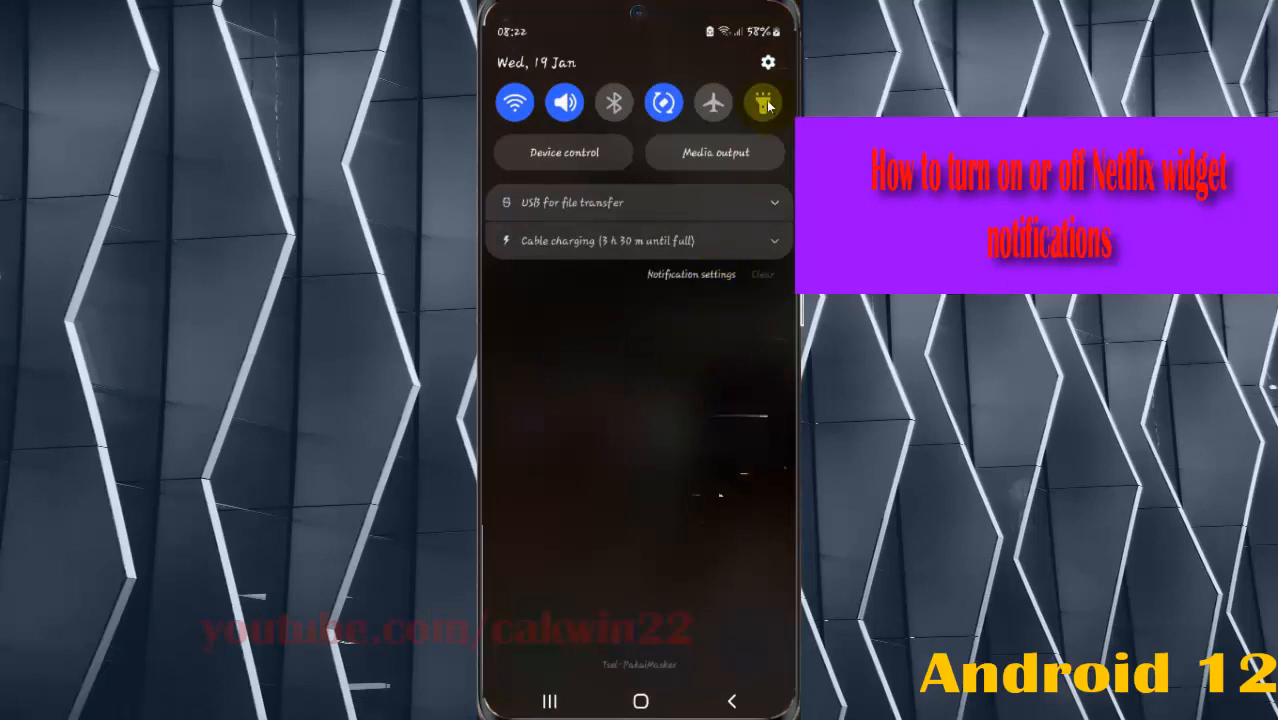
Step: Reach the Notifications page of Settings via the quick panel gear
click(768, 60)
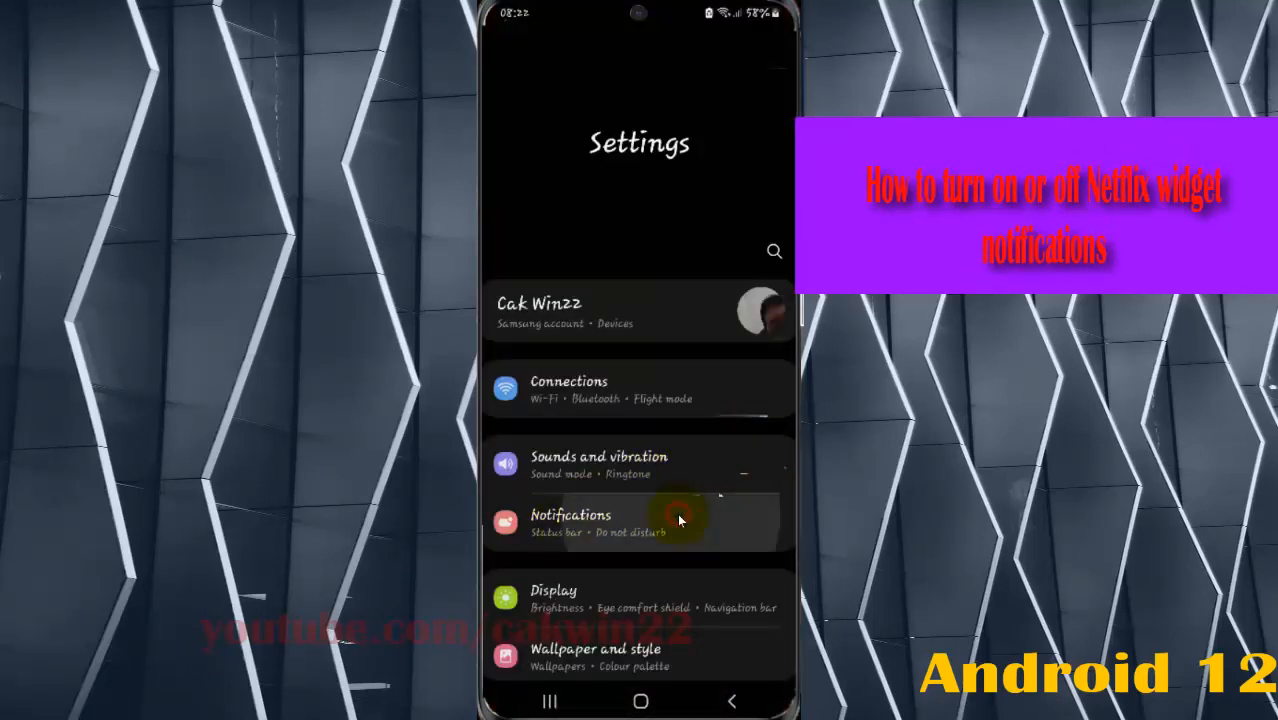
click(570, 520)
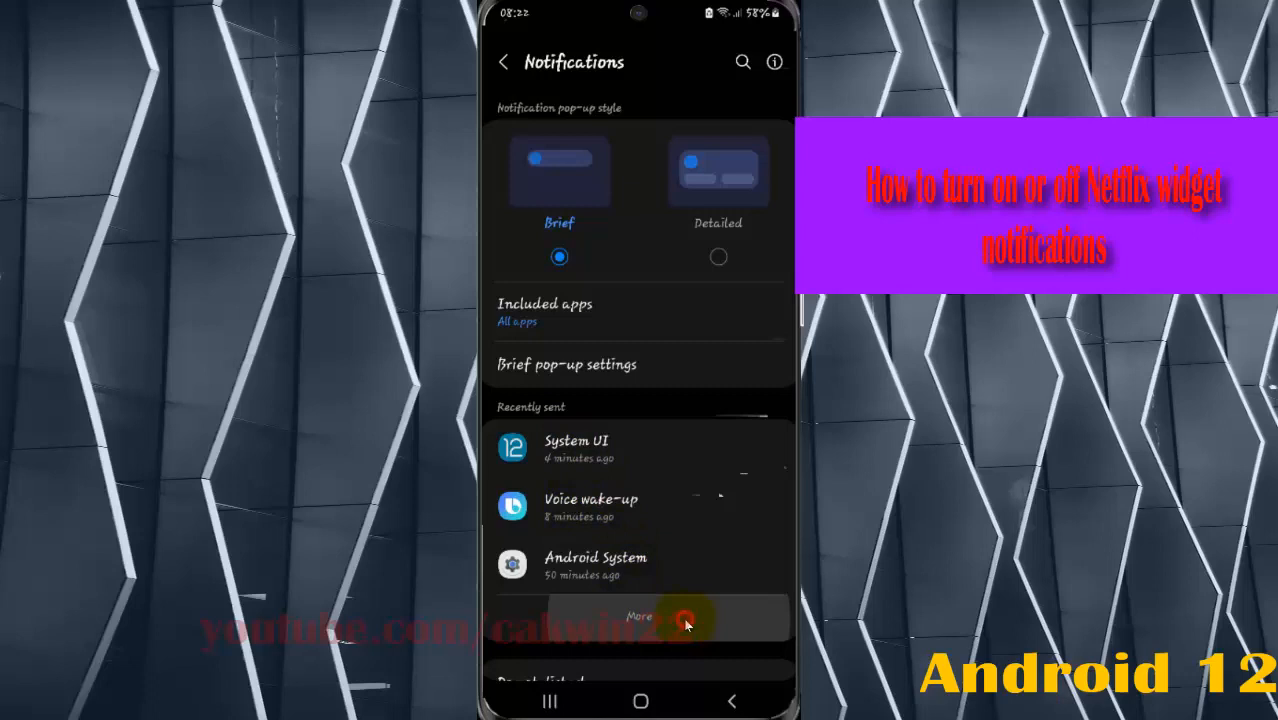
Step: Show the full app notification list filtered to All apps and locate Netflix
click(640, 616)
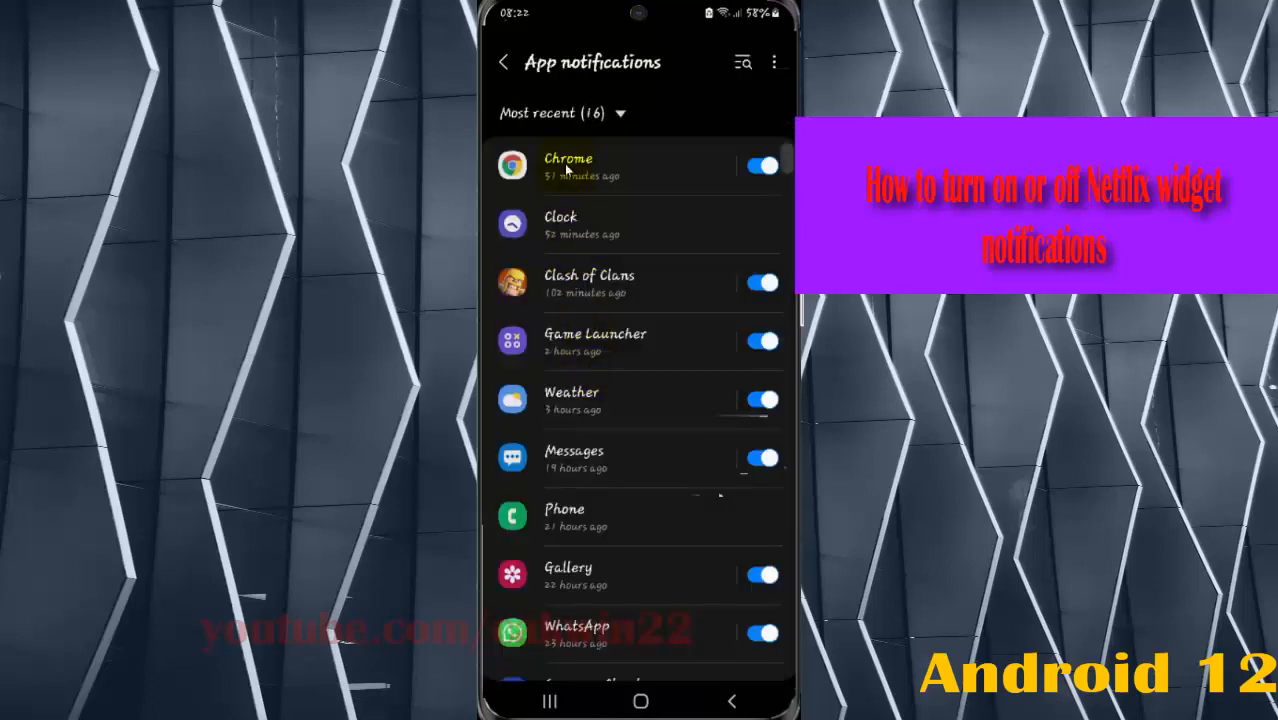
click(560, 112)
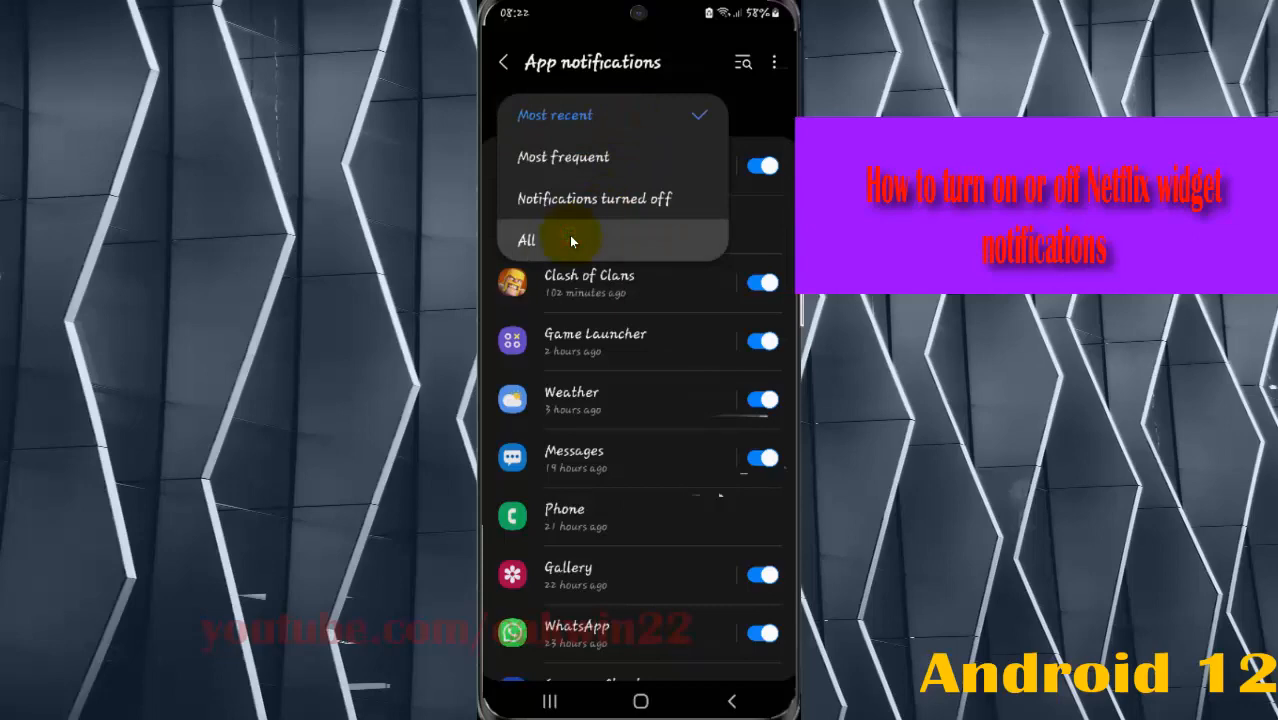
click(524, 240)
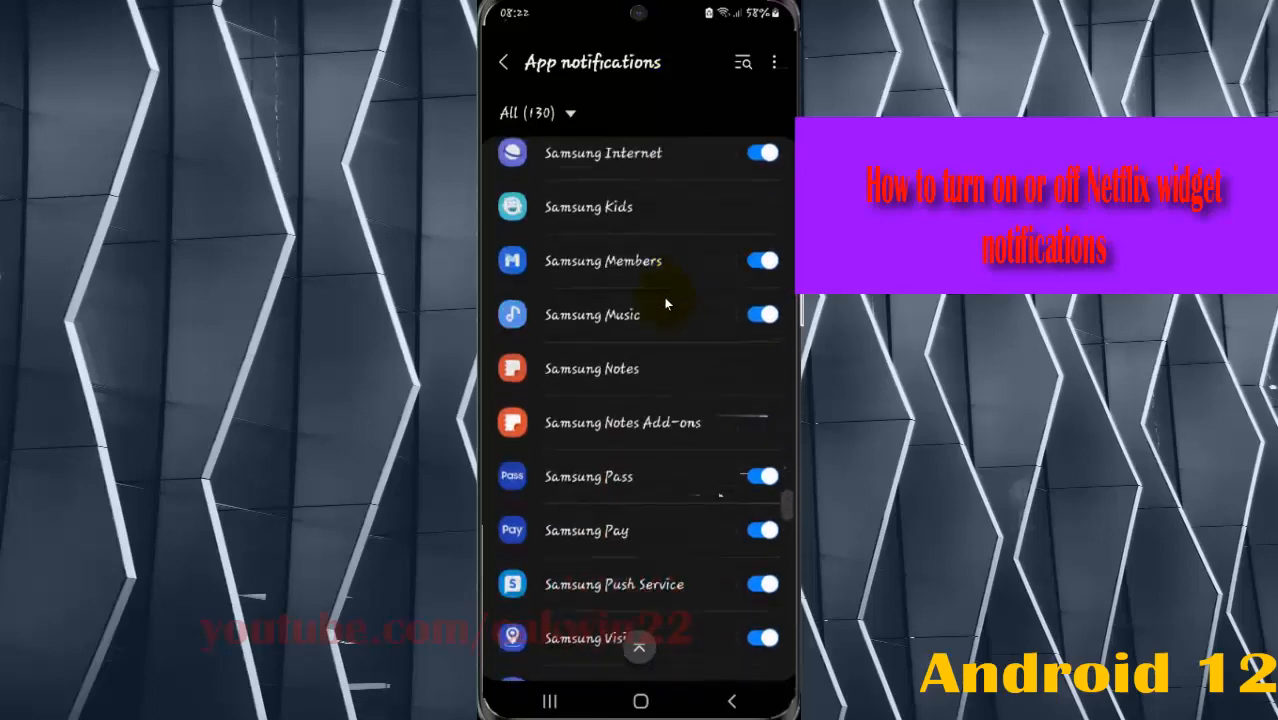
scroll(up, 3)
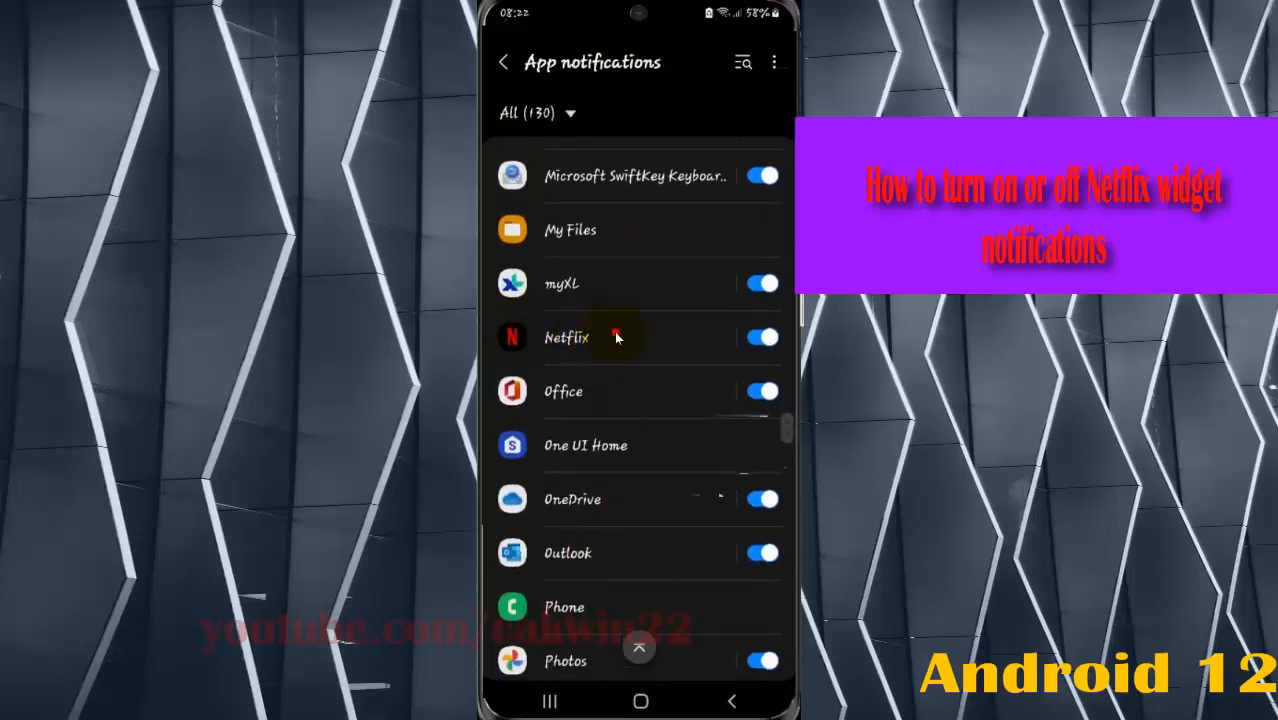
Step: Reach Netflix's notification categories list from its app notification settings
click(566, 336)
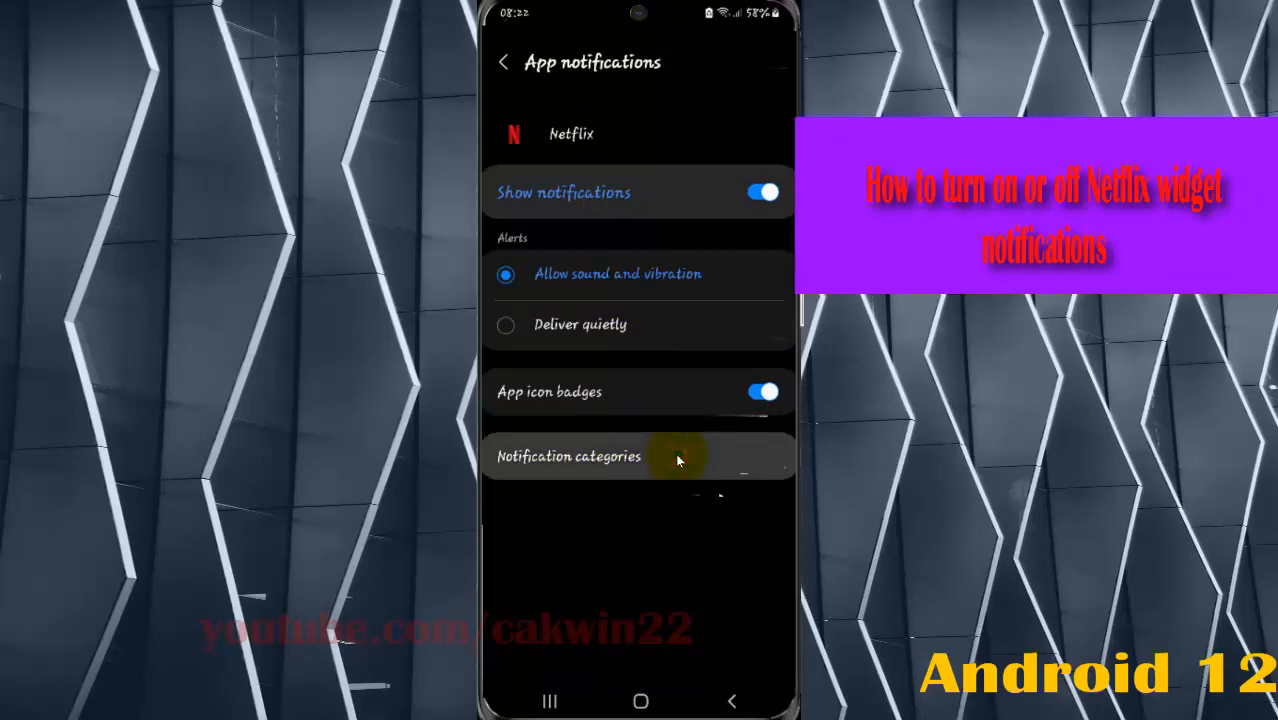
click(568, 456)
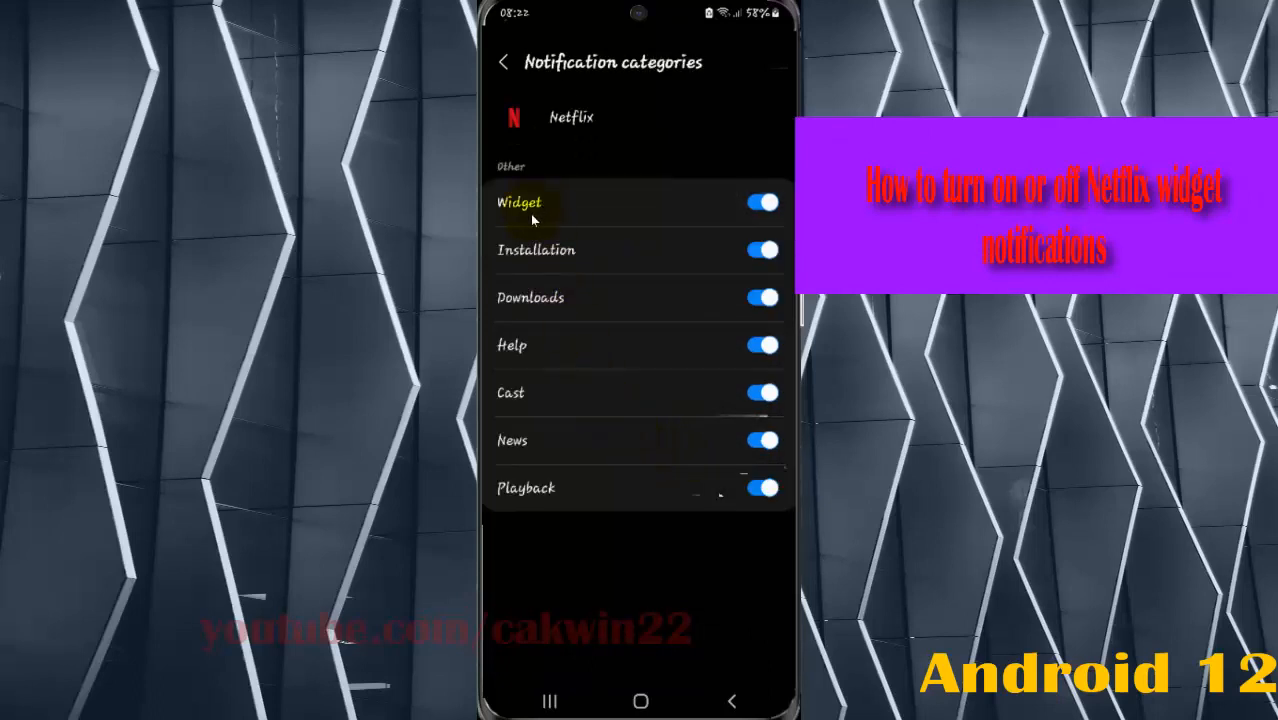
Step: Switch the Widget category toggle off (grey), leaving other Netflix categories enabled
click(762, 202)
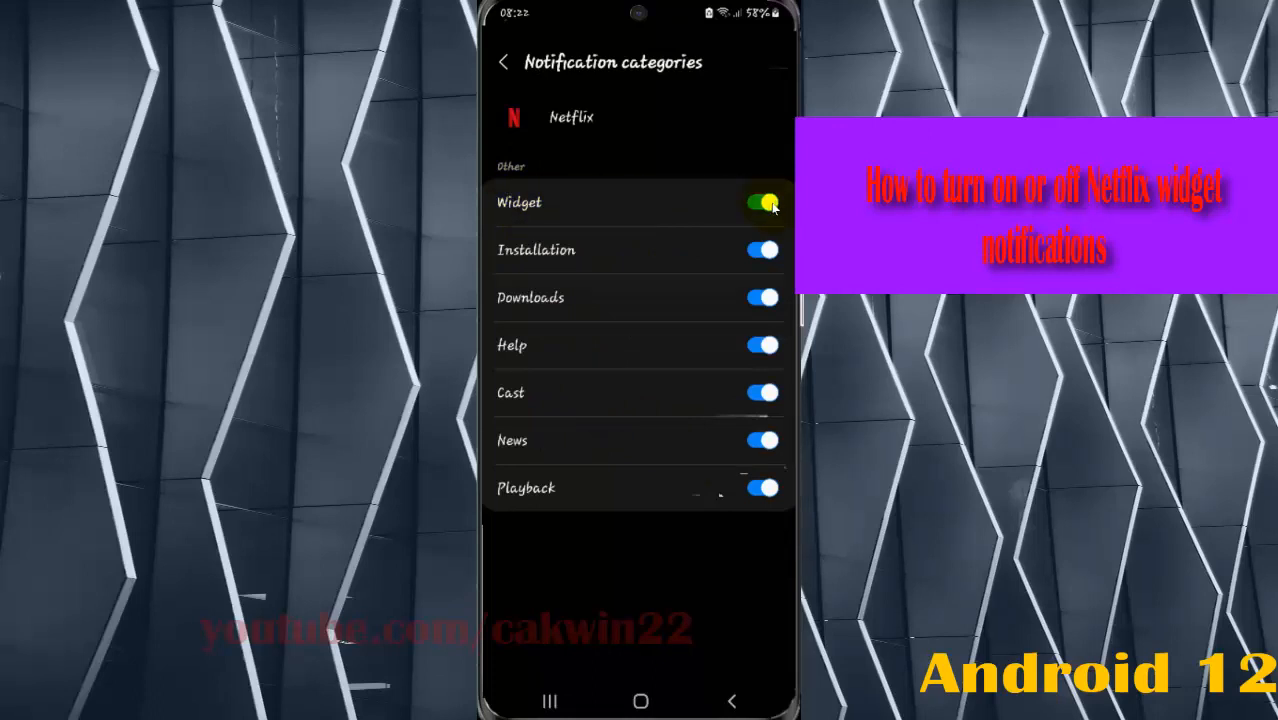
click(762, 202)
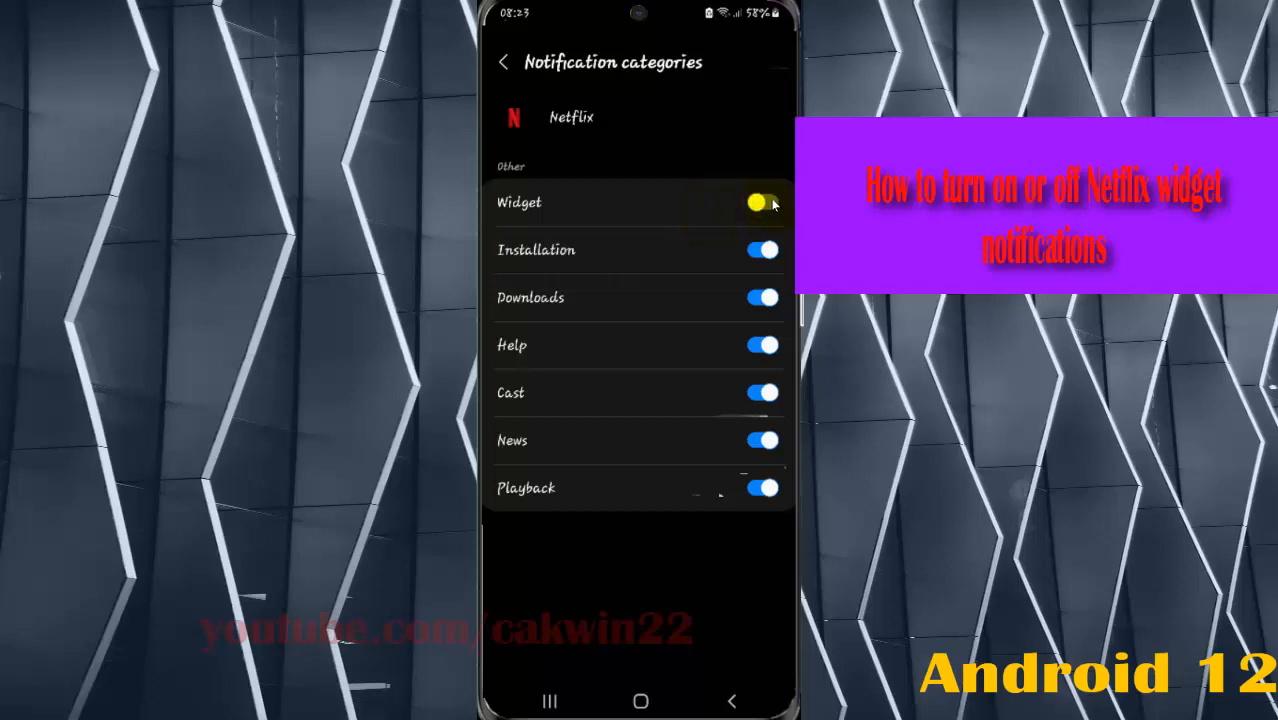
click(762, 202)
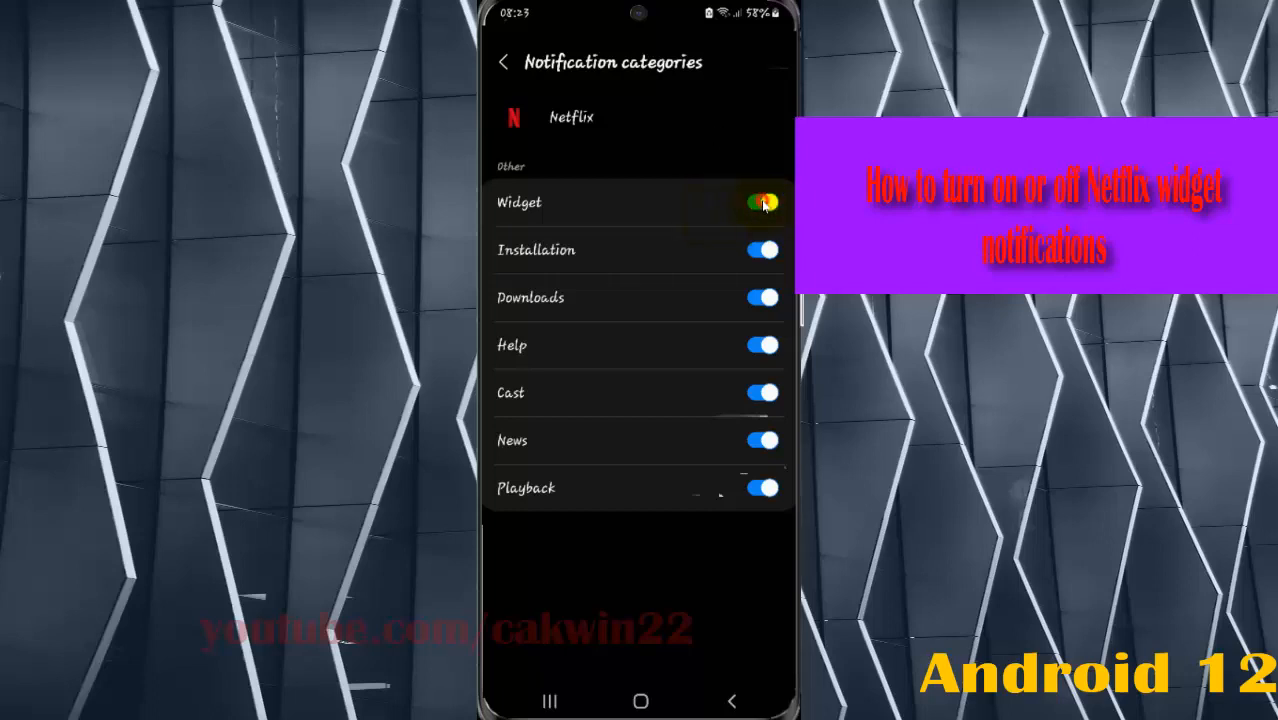
click(762, 204)
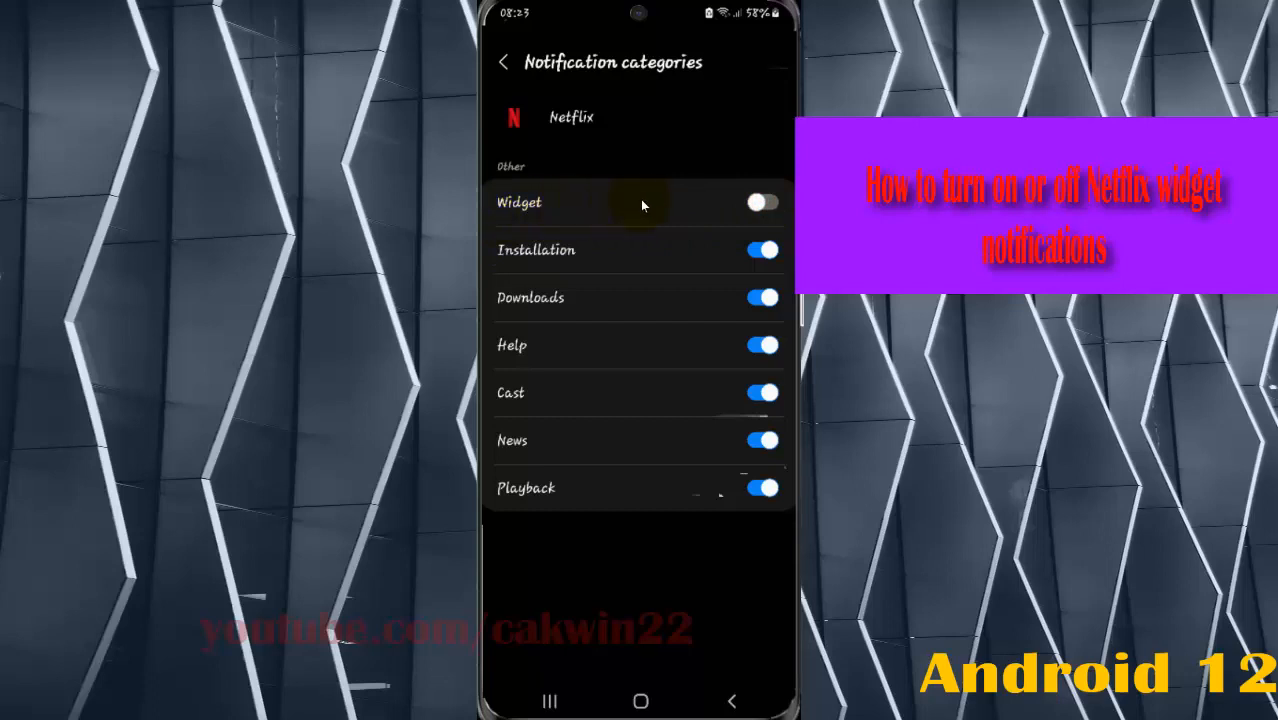
mouse_move(674, 322)
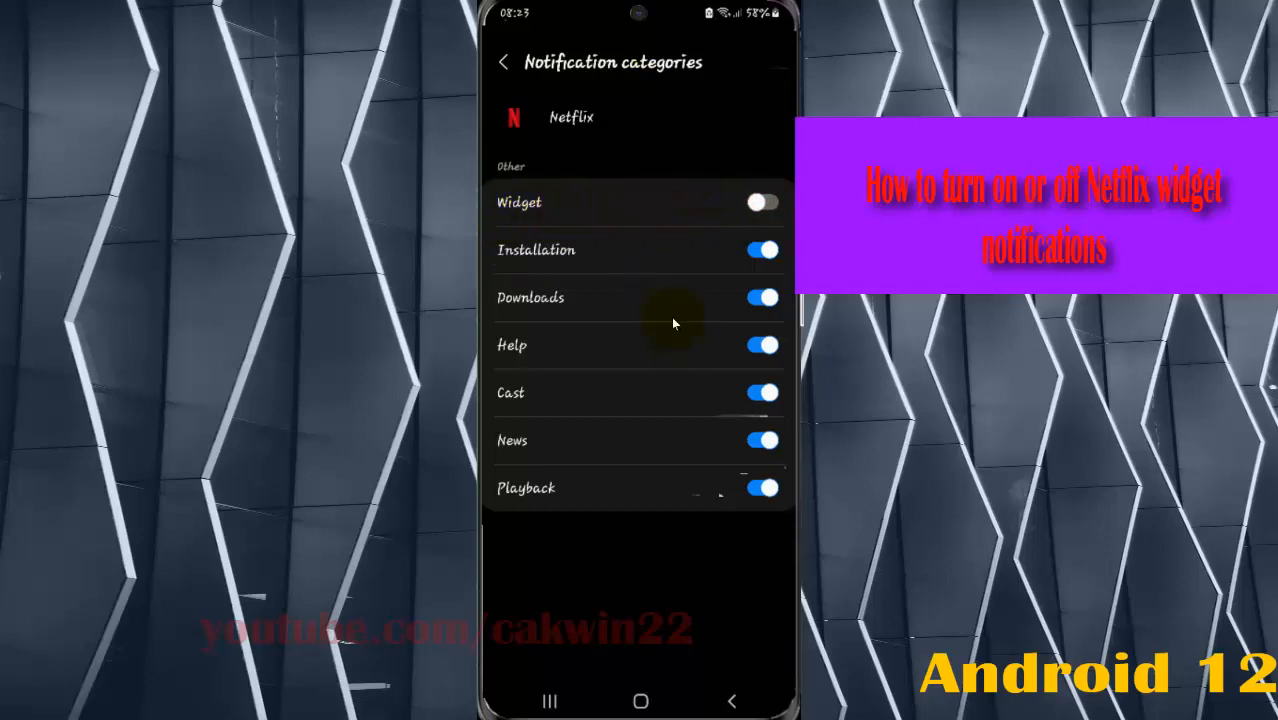